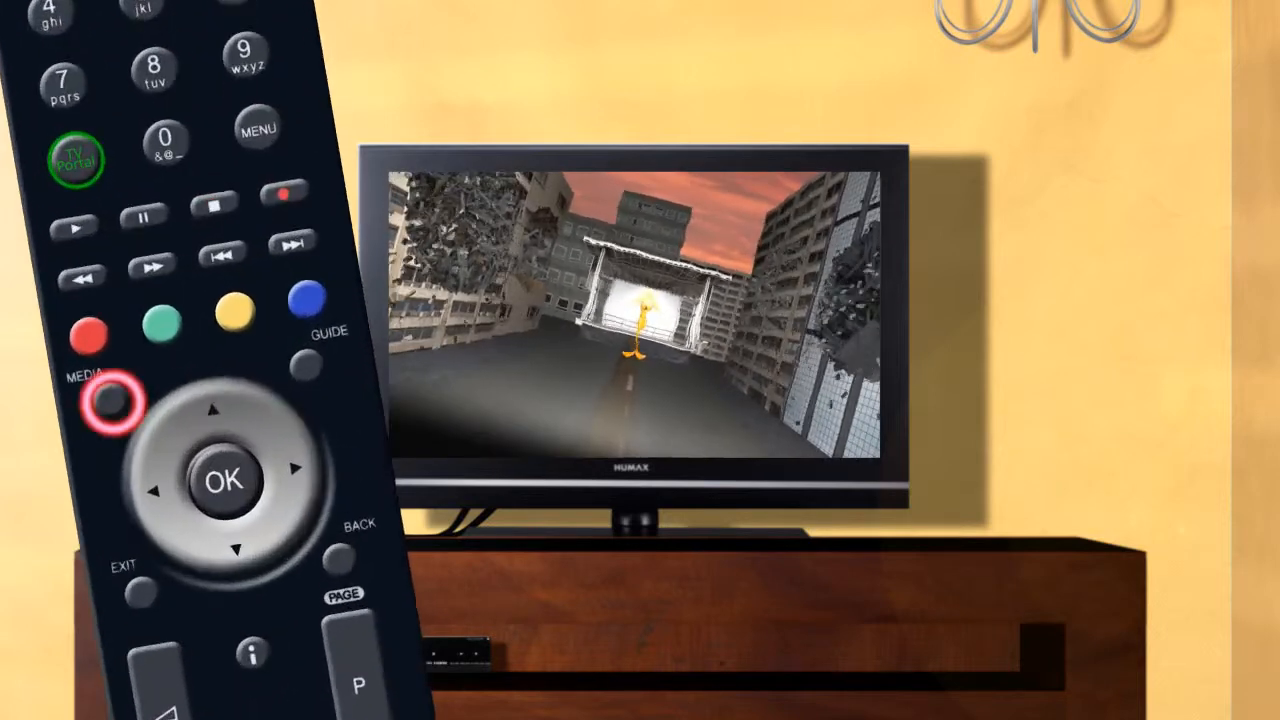
Open the Media browser from live TV, showing the Video section's HDD/USB/Network choice.
click(108, 402)
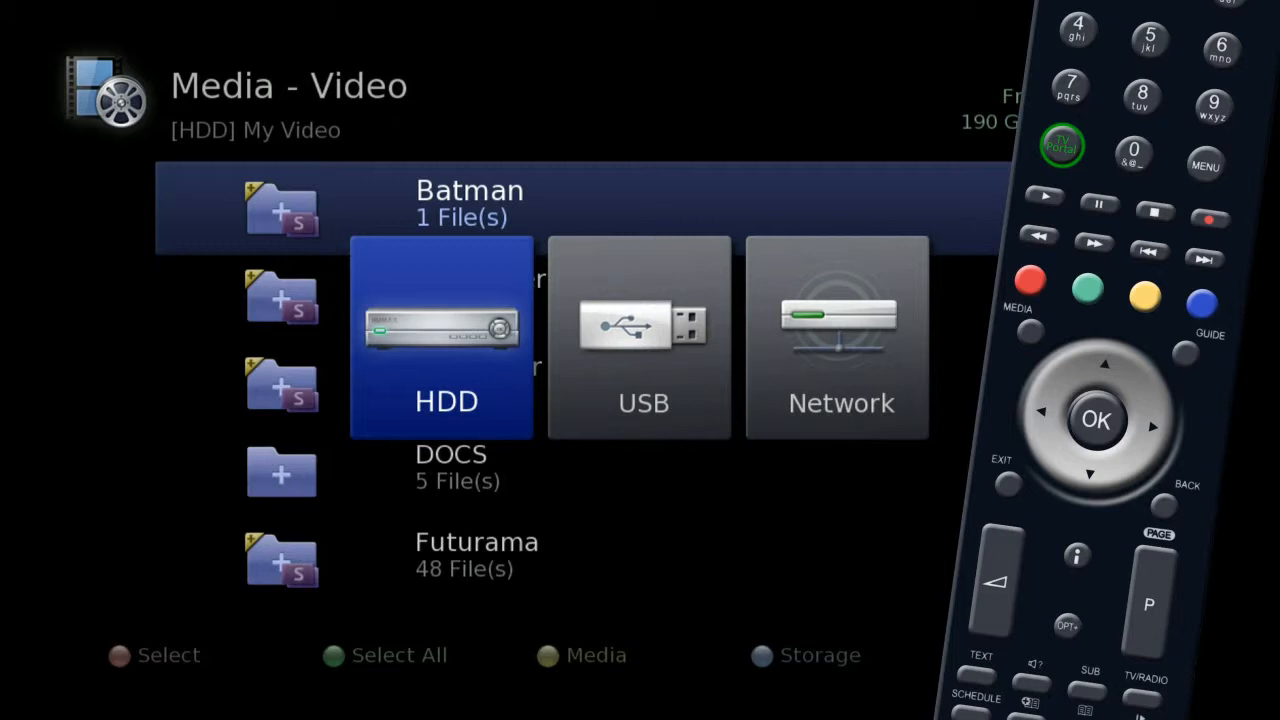
Switch the storage source from HDD to the 4-file USB disk.
key(Right)
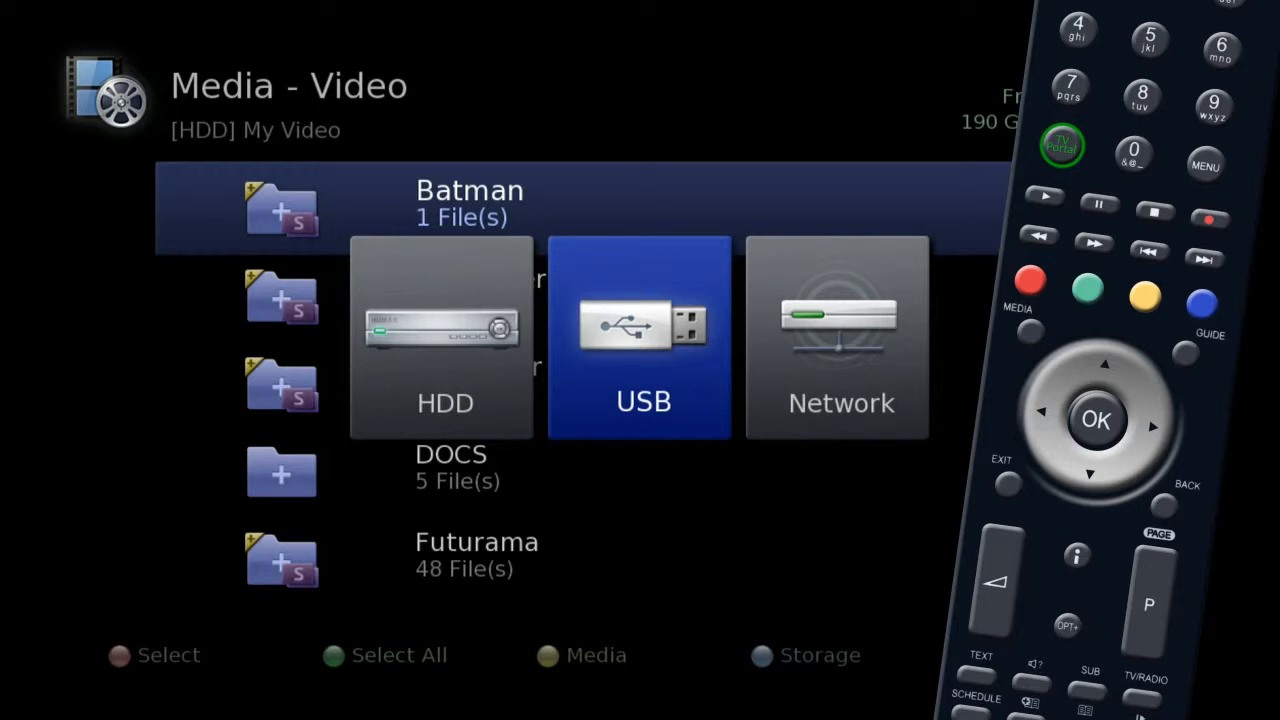
key(Right)
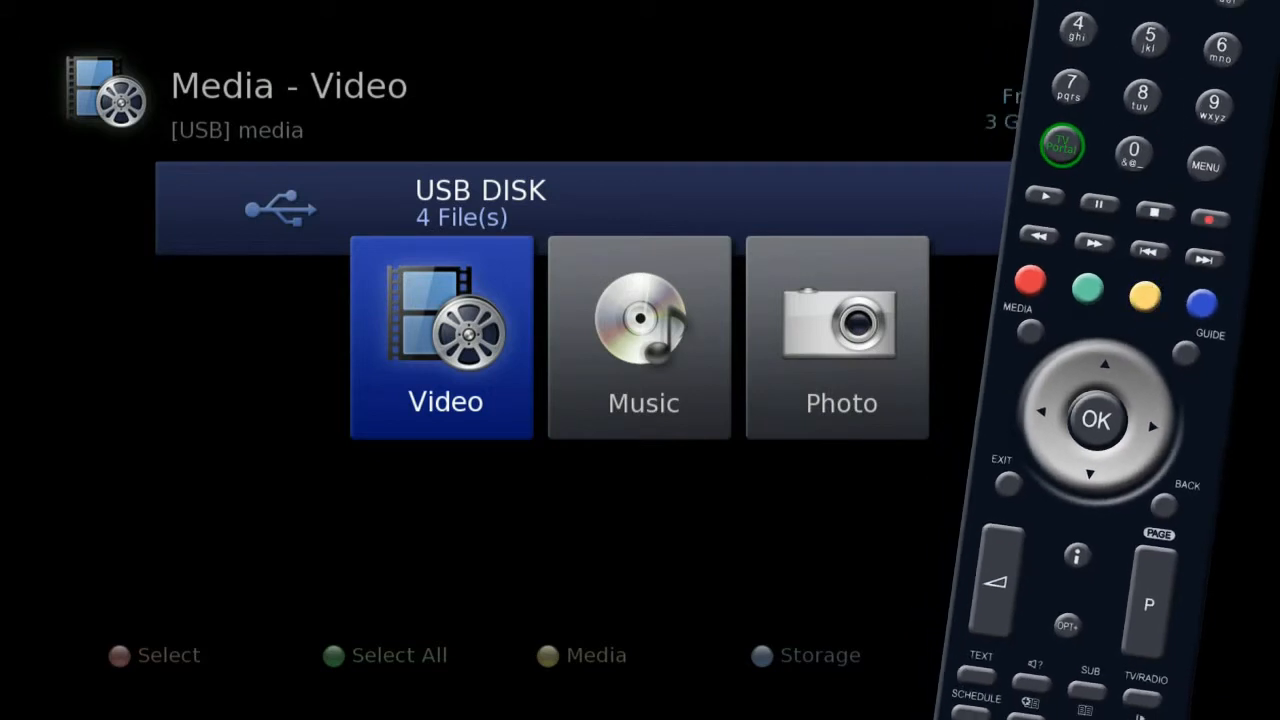
Open the Photo category on the USB disk, listing folders like Lakes and Longleat.
key(right)
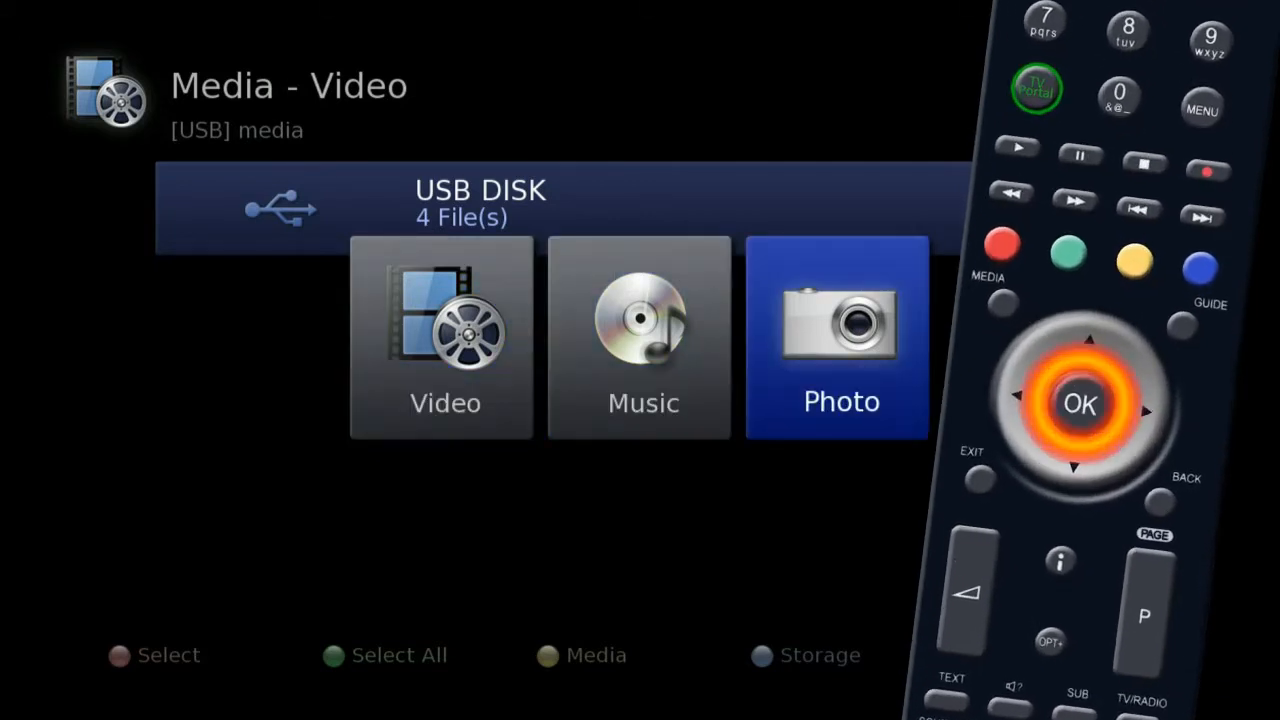
click(841, 335)
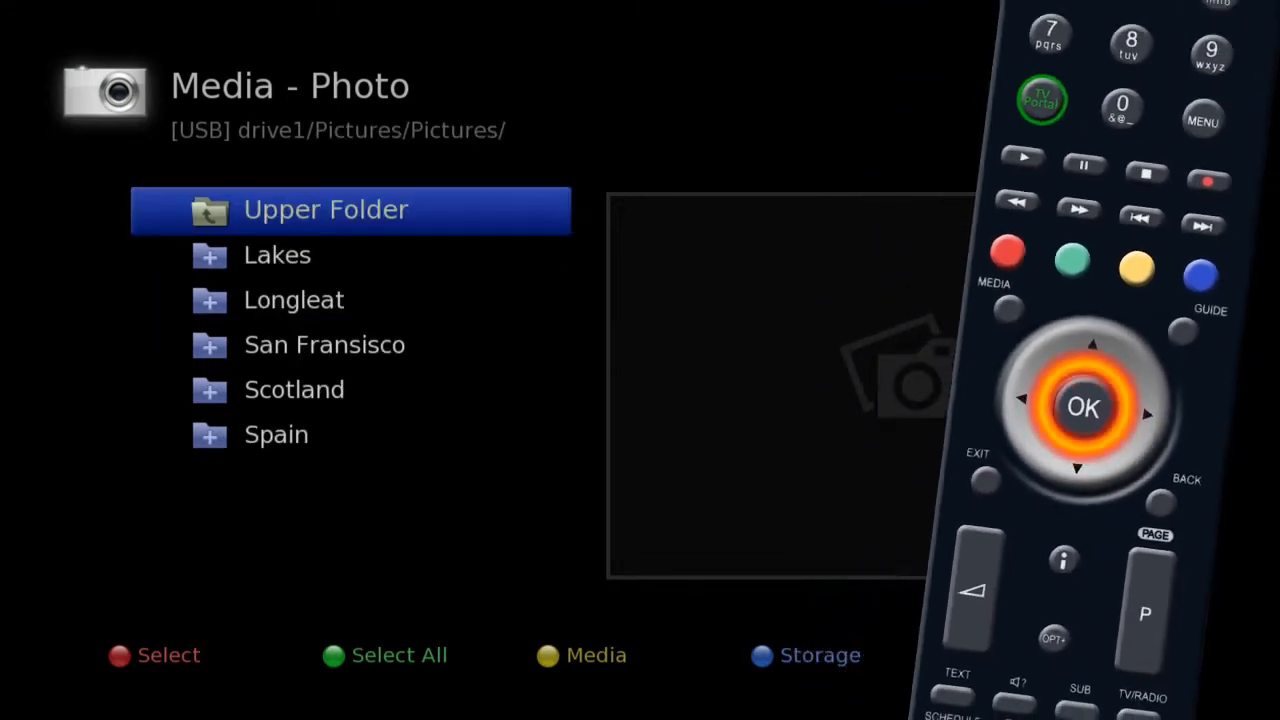
Open the Lakes folder to list its JPG photos such as P1000786.JPG.
click(277, 254)
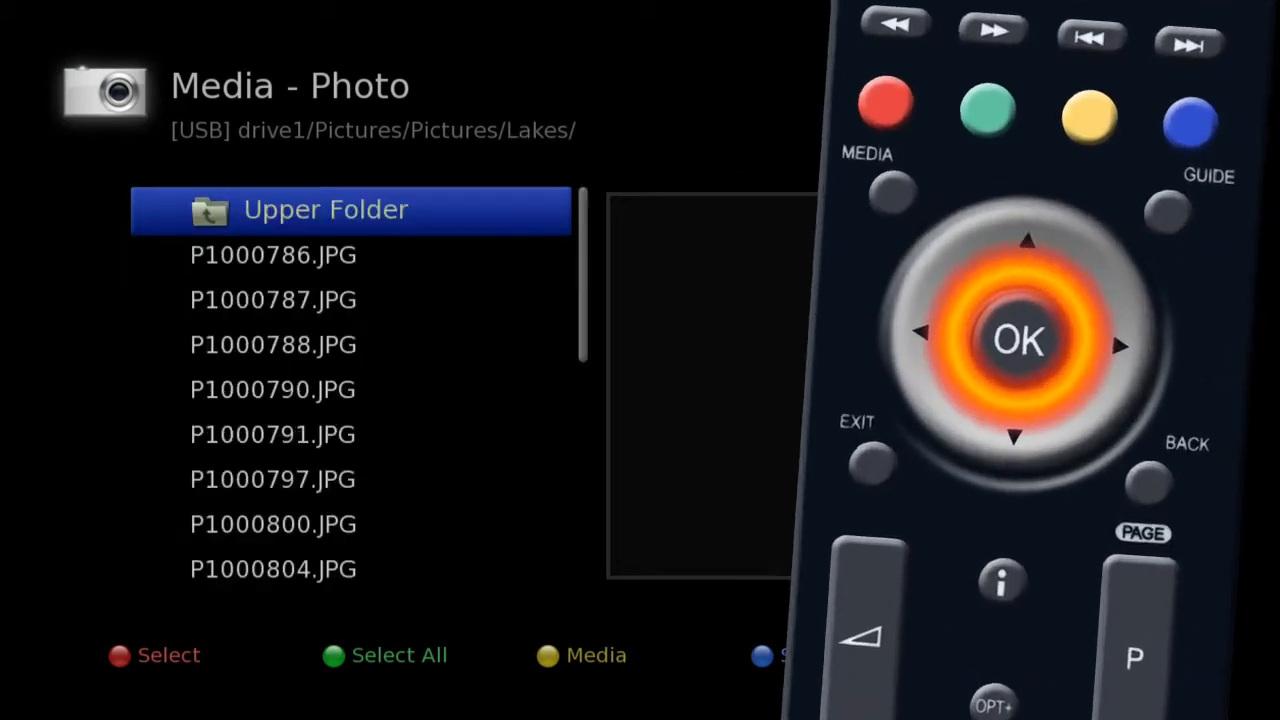